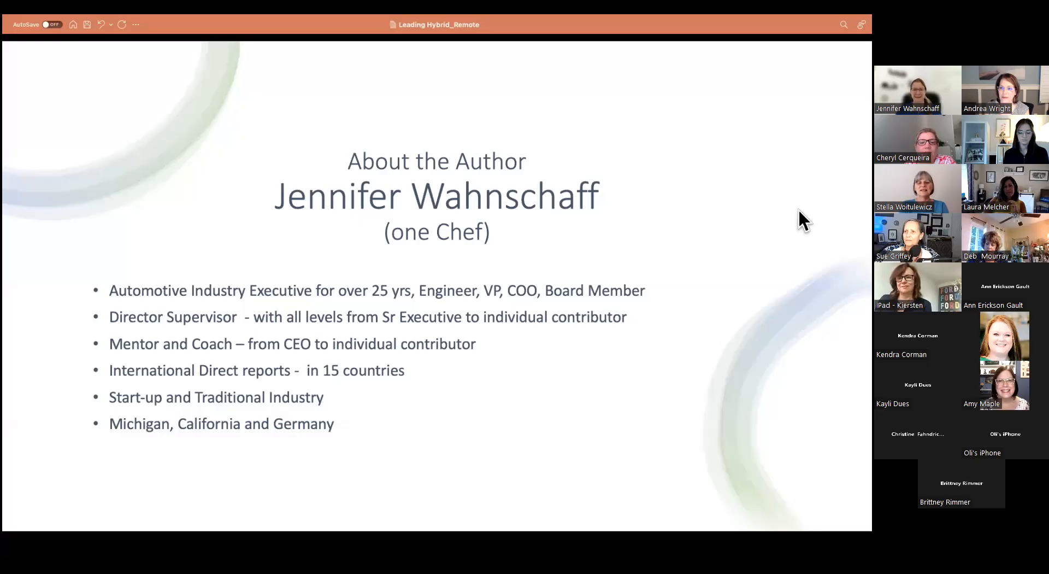
{"action": "mouse_move", "coordinate": [453, 496]}
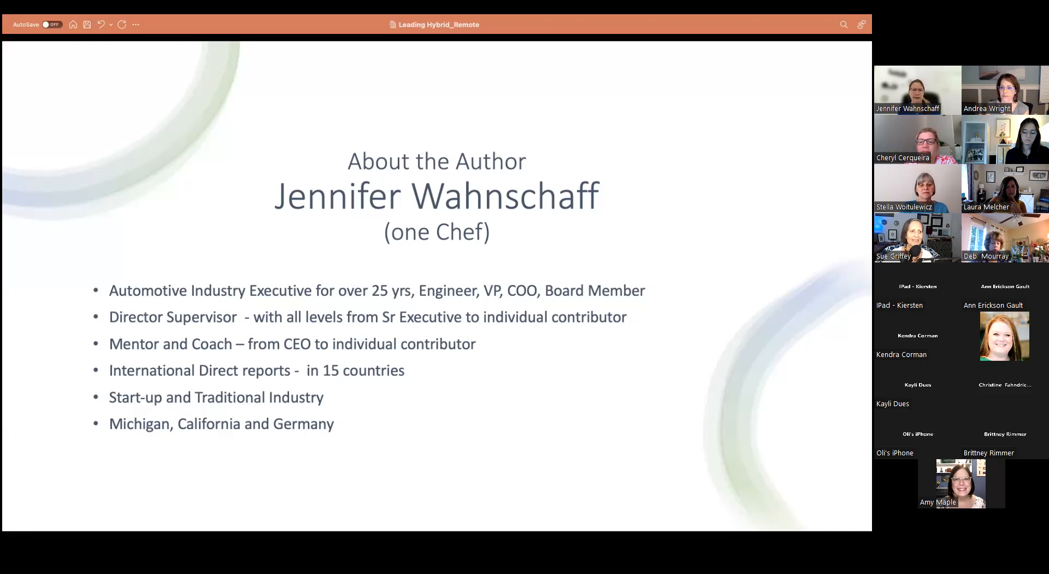
Scroll past the About the Author slide to the Benefits of Remote or Hybrid Work slide.
{"action": "scroll", "scroll_direction": "down", "scroll_amount": 3}
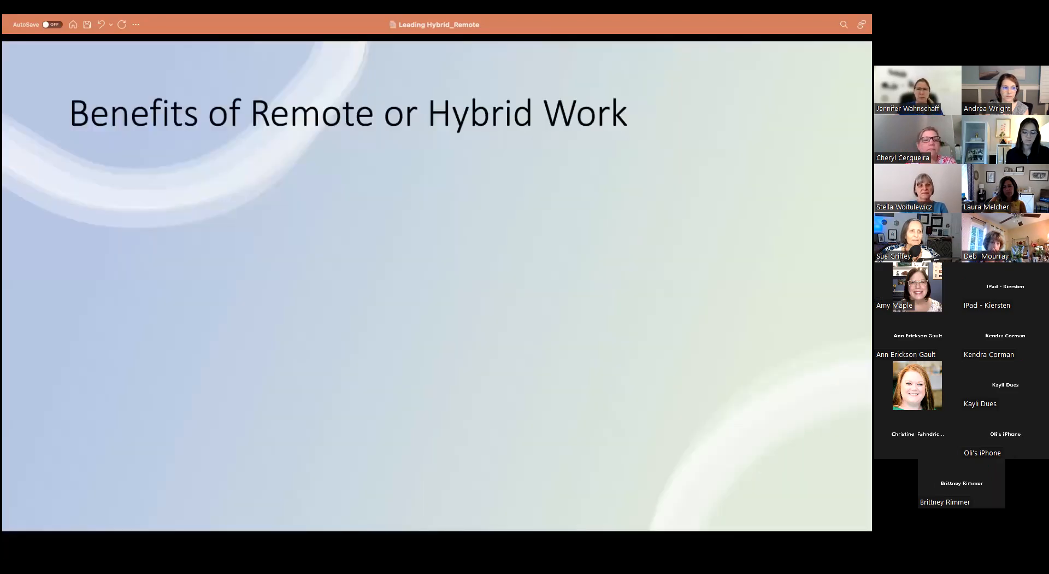
{"action": "mouse_move", "coordinate": [361, 392]}
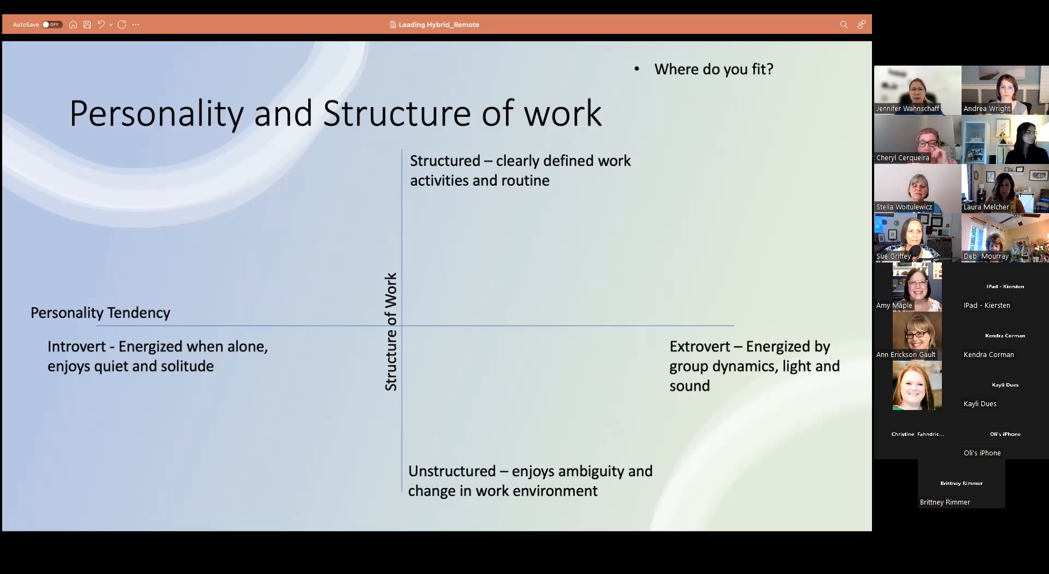
{"action": "mouse_move", "coordinate": [418, 221]}
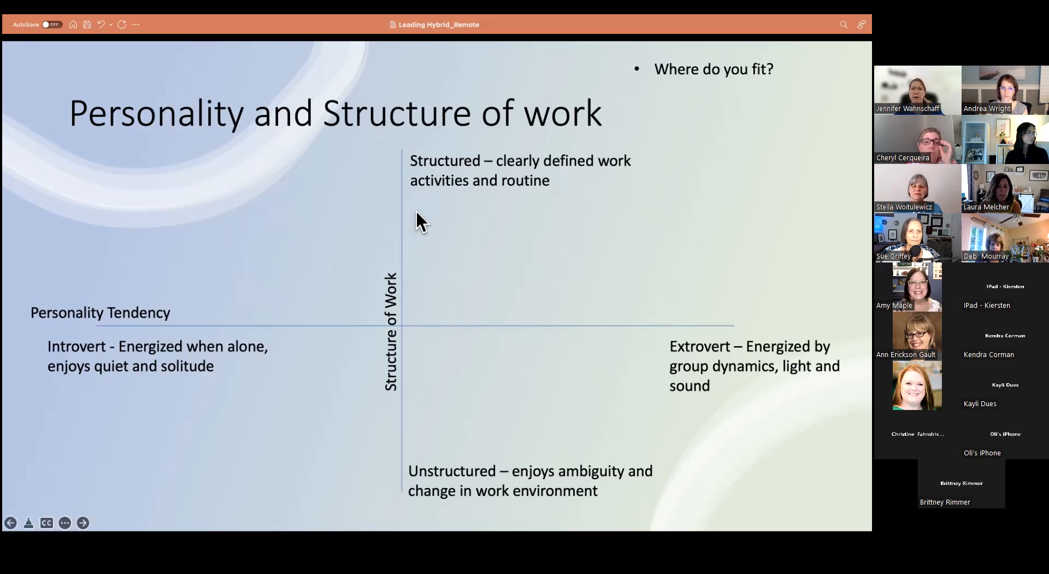
{"action": "mouse_move", "coordinate": [439, 187]}
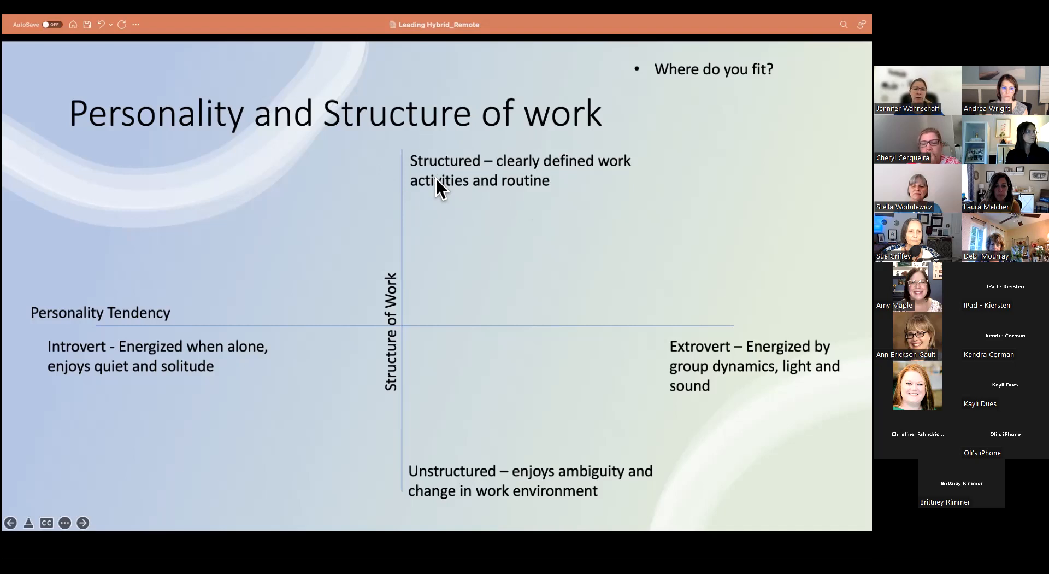
{"action": "mouse_move", "coordinate": [432, 244]}
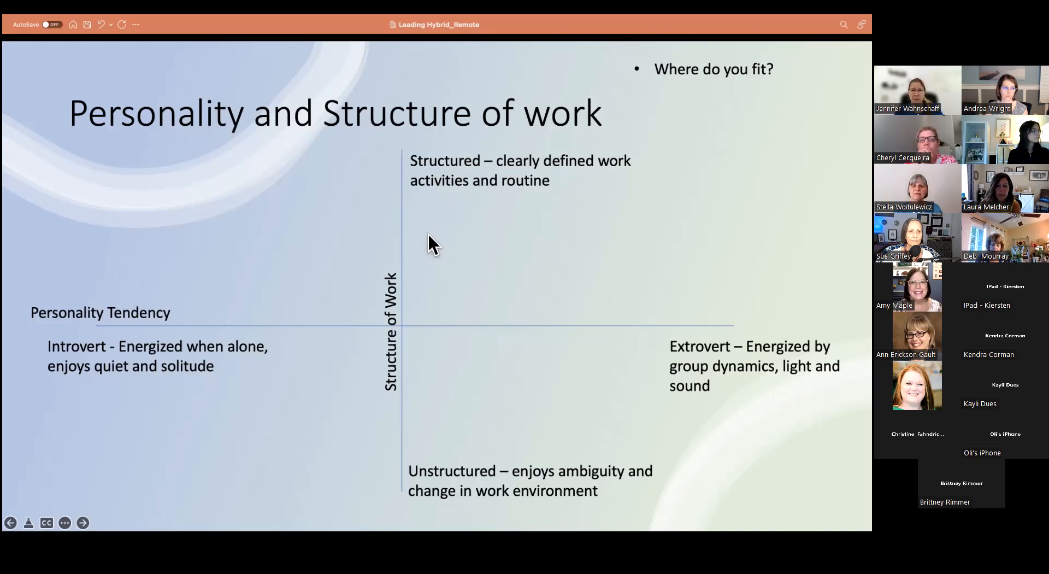
{"action": "mouse_move", "coordinate": [444, 512]}
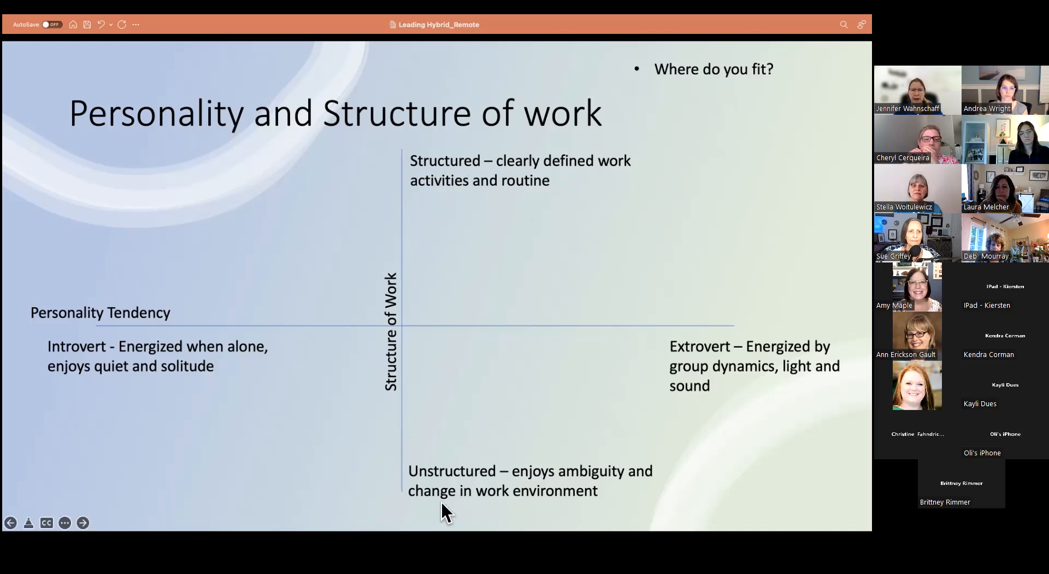
{"action": "mouse_move", "coordinate": [466, 524]}
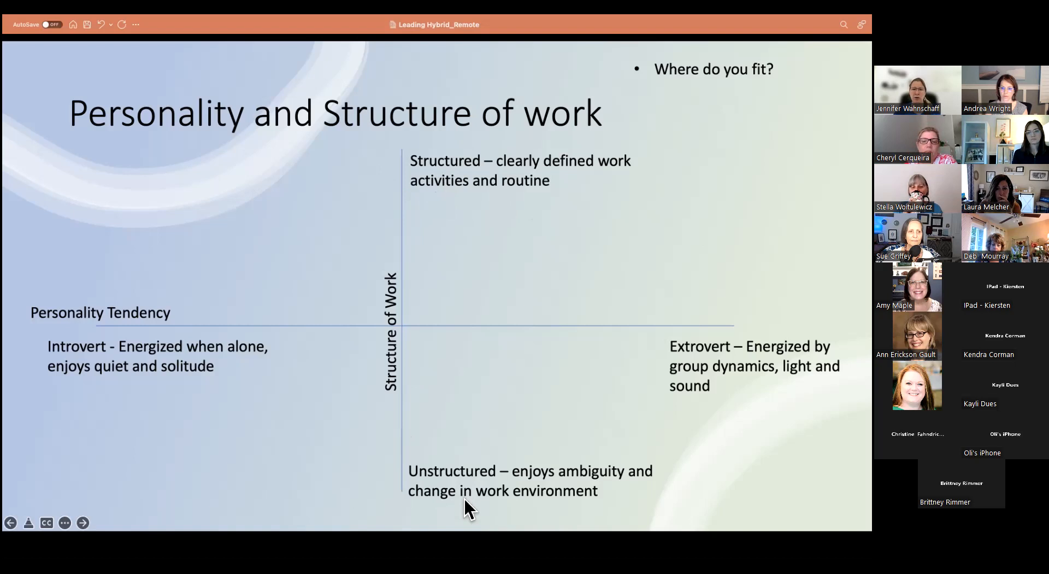
{"action": "mouse_move", "coordinate": [466, 522]}
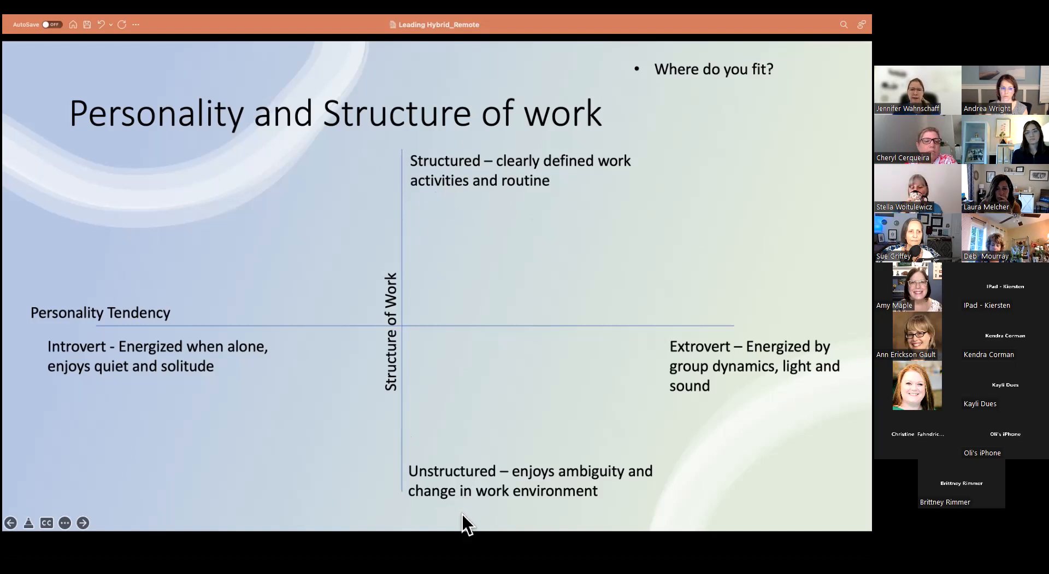
{"action": "mouse_move", "coordinate": [480, 516]}
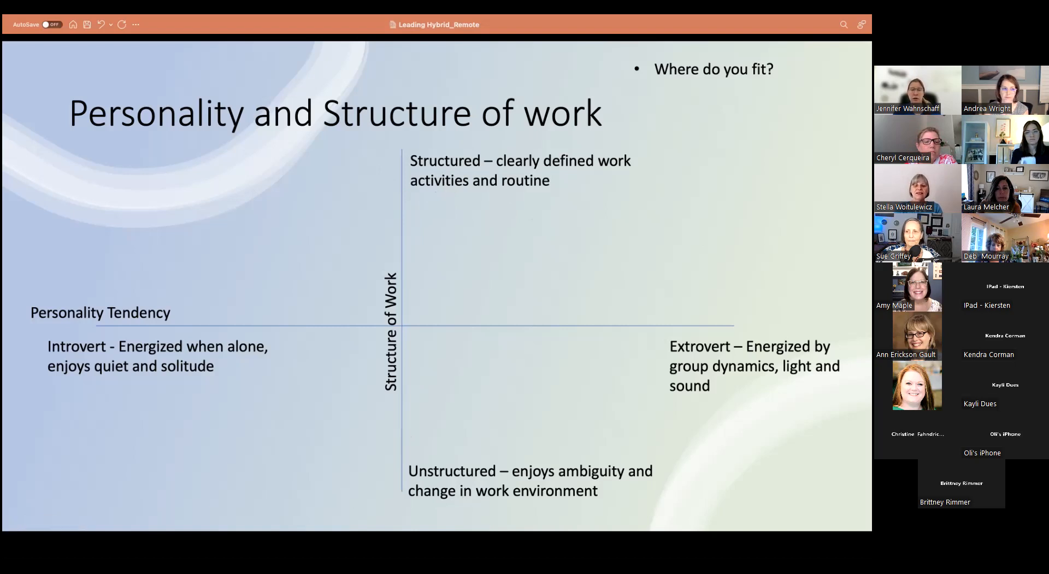
{"action": "mouse_move", "coordinate": [509, 465]}
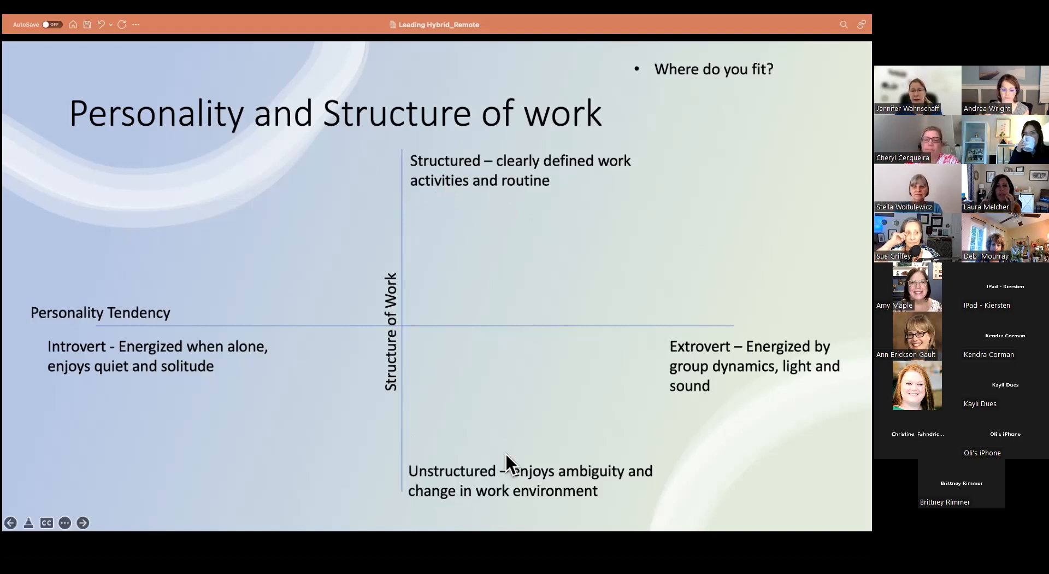
{"action": "mouse_move", "coordinate": [415, 461]}
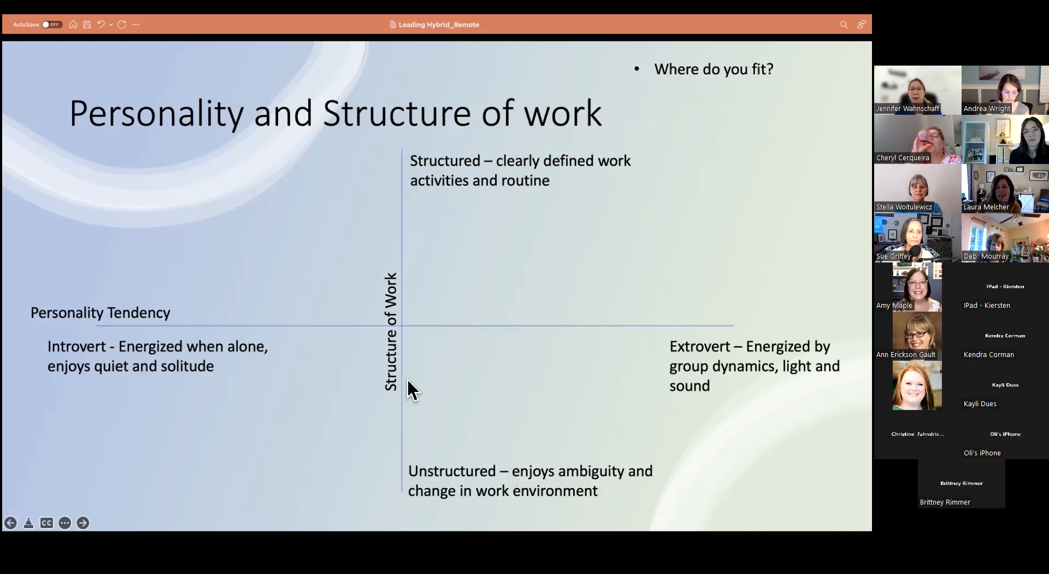
{"action": "mouse_move", "coordinate": [391, 480]}
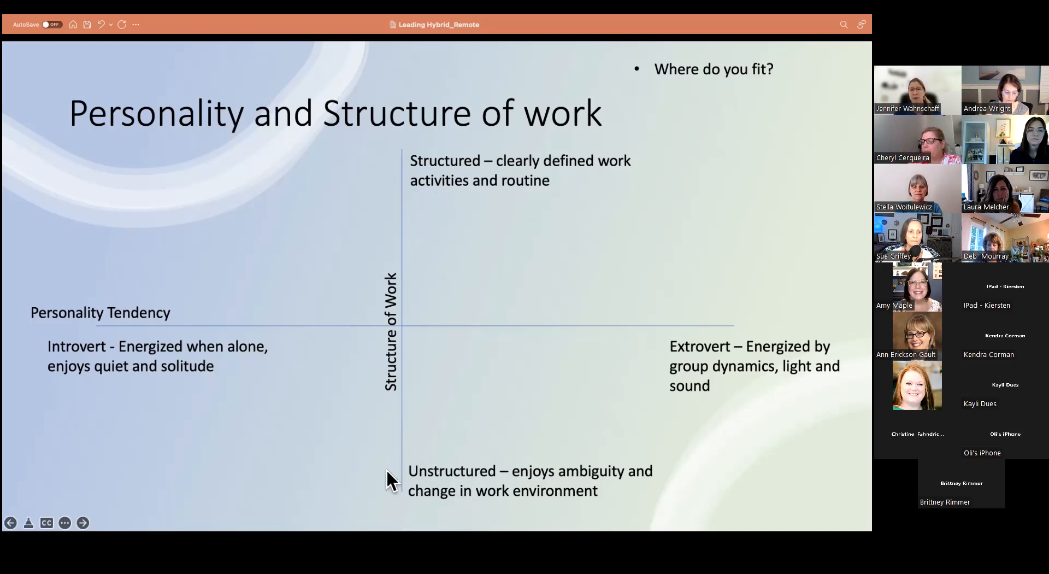
{"action": "mouse_move", "coordinate": [388, 505]}
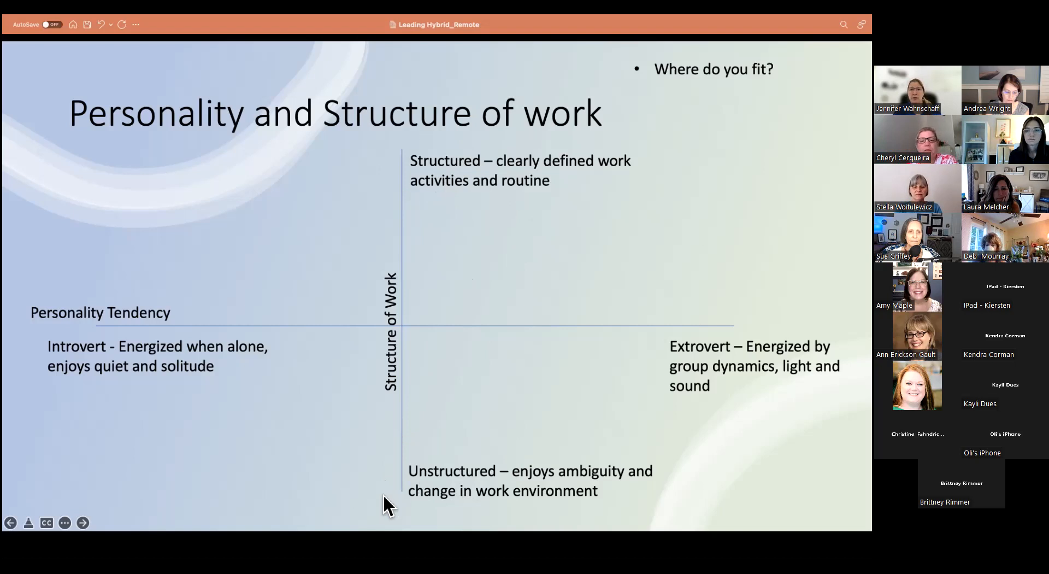
{"action": "mouse_move", "coordinate": [421, 475]}
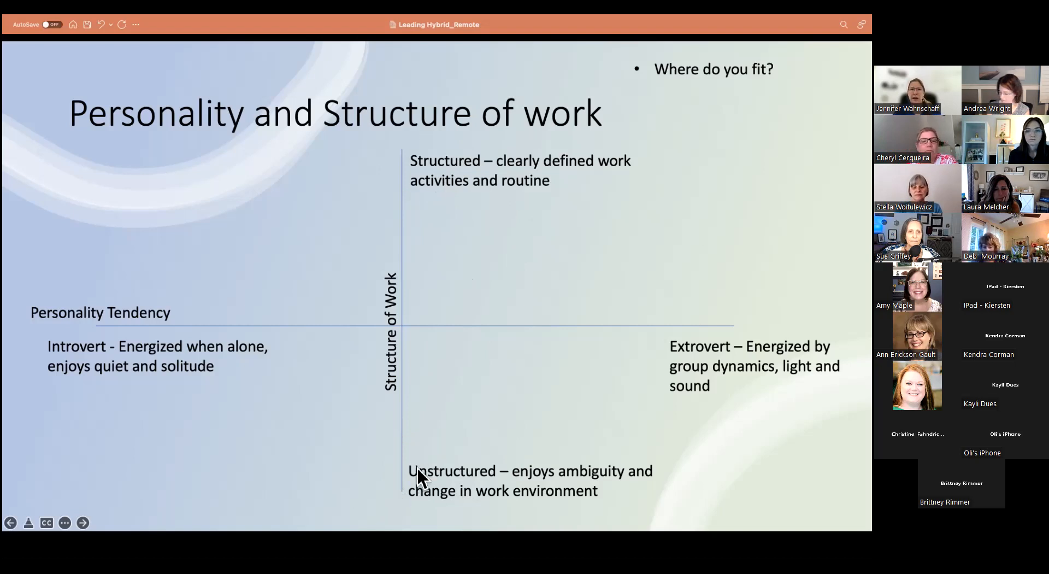
{"action": "mouse_move", "coordinate": [418, 478]}
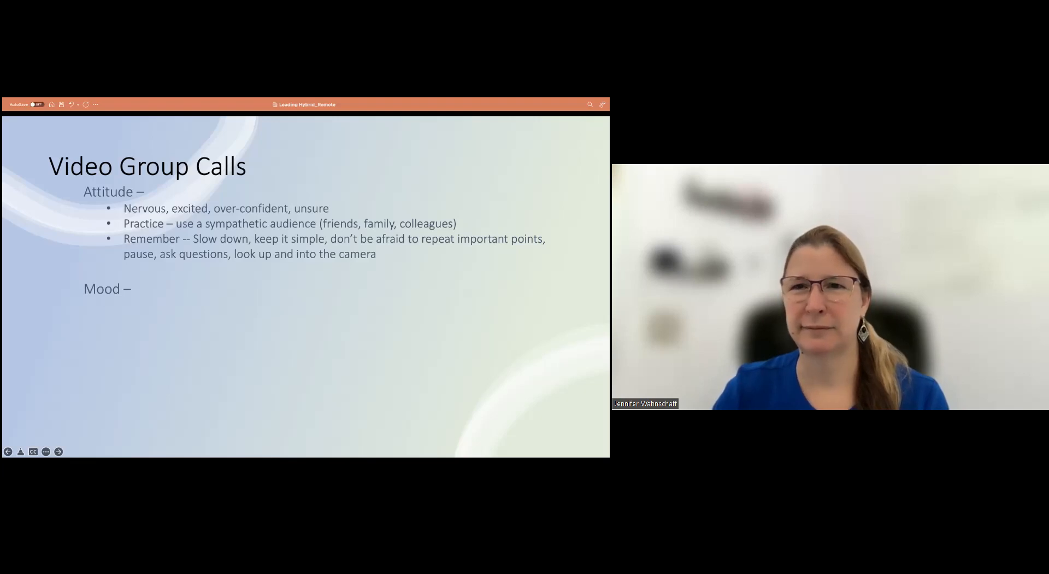
{"action": "mouse_move", "coordinate": [392, 370]}
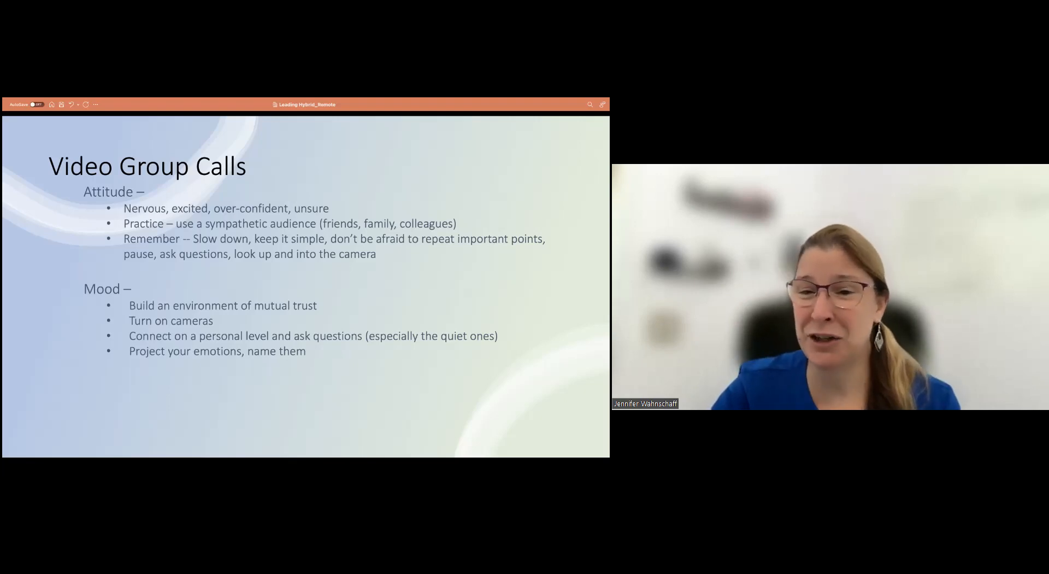
{"action": "left_click", "coordinate": [304, 366]}
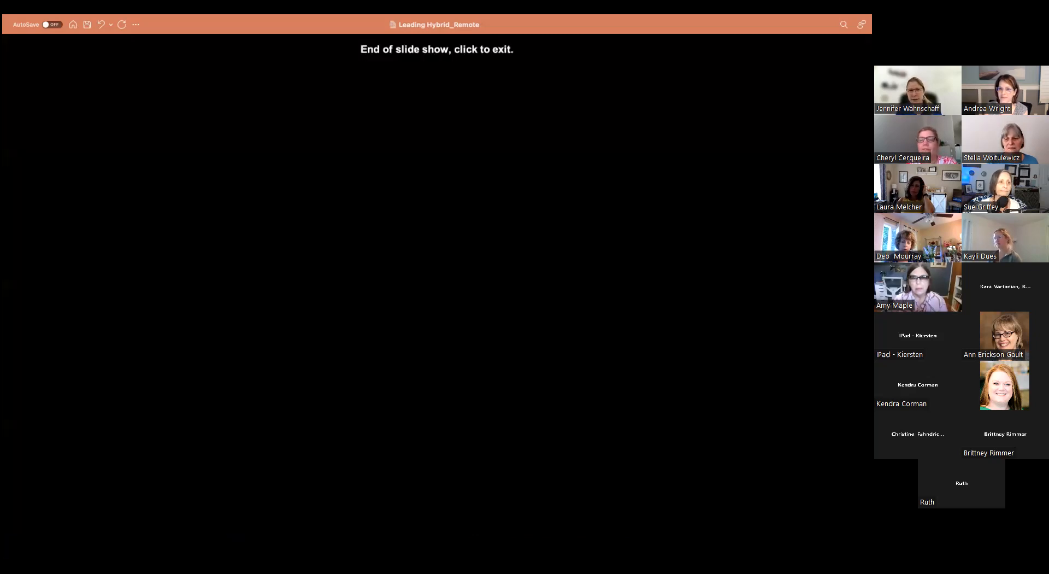
{"action": "mouse_move", "coordinate": [497, 58]}
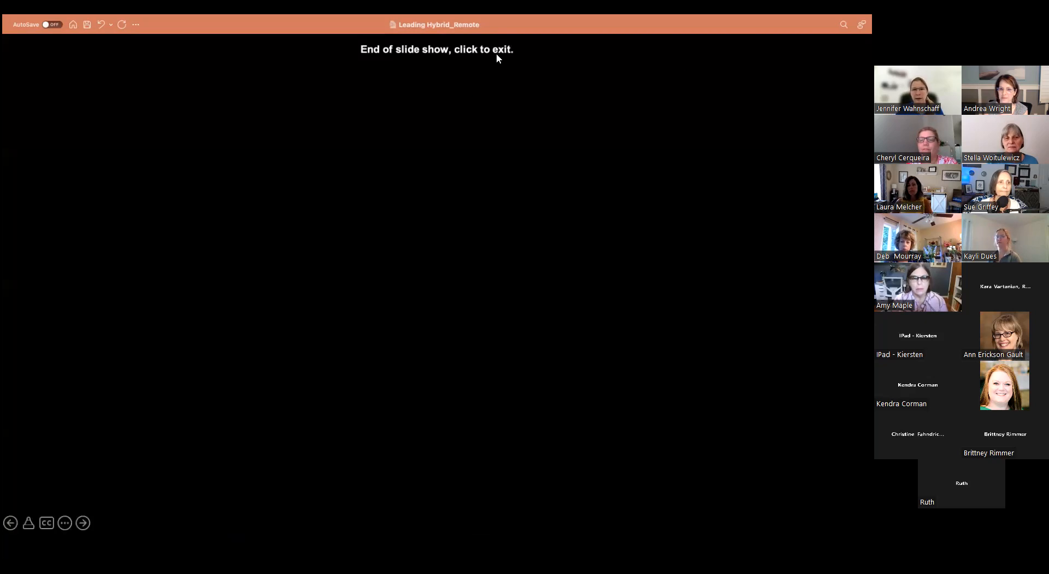
Click the 'End of slide show' screen to exit the Leading Hybrid_Remote presentation.
{"action": "left_click", "coordinate": [436, 267]}
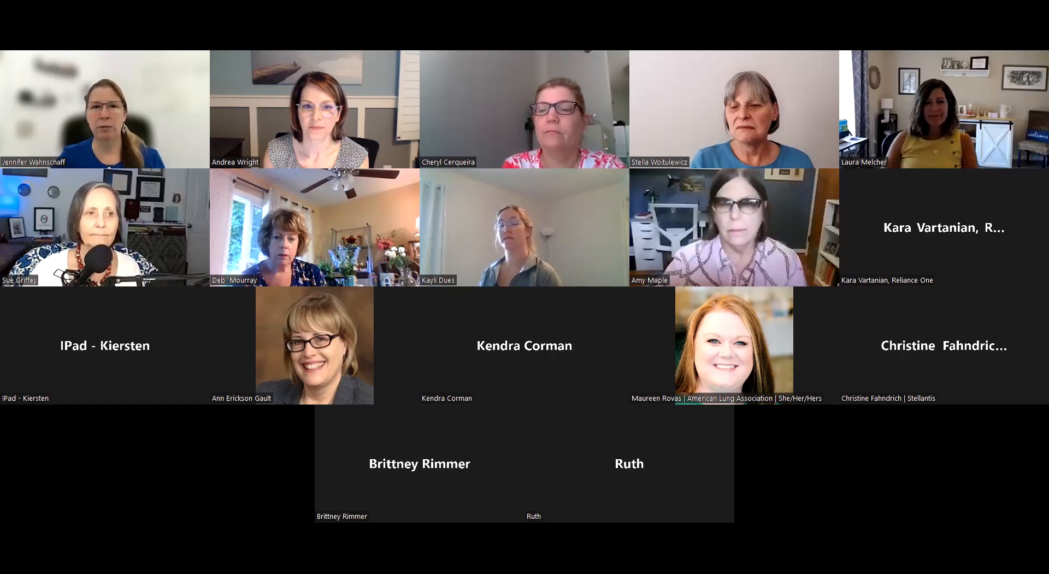